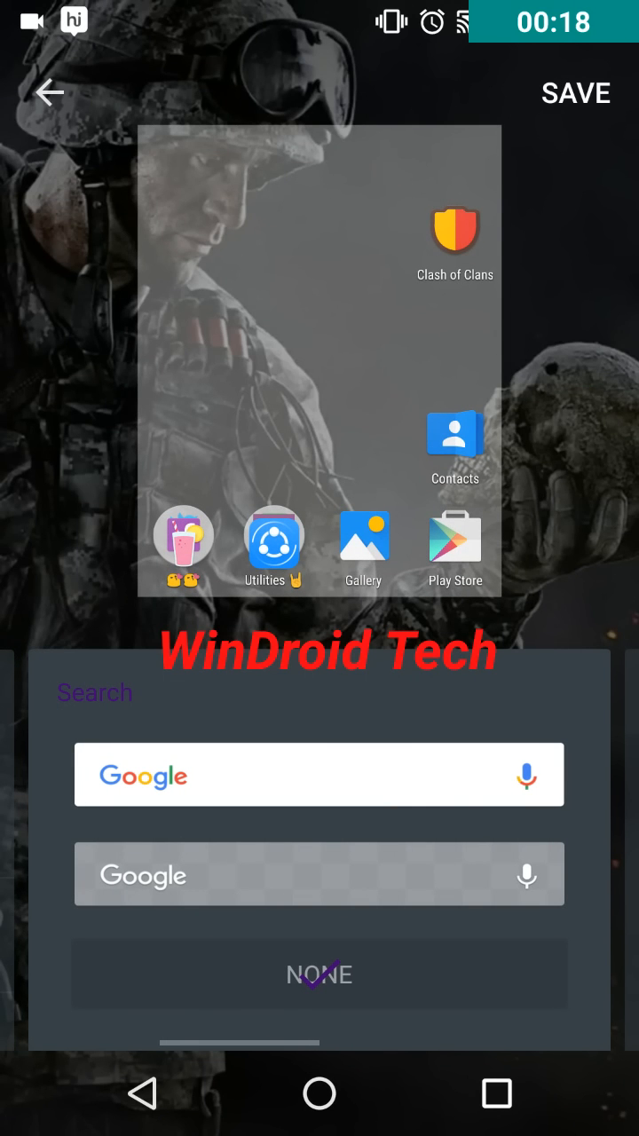
# Continue past the search bar style to the Icons page with size and icon pack choices
pyautogui.click(320, 774)
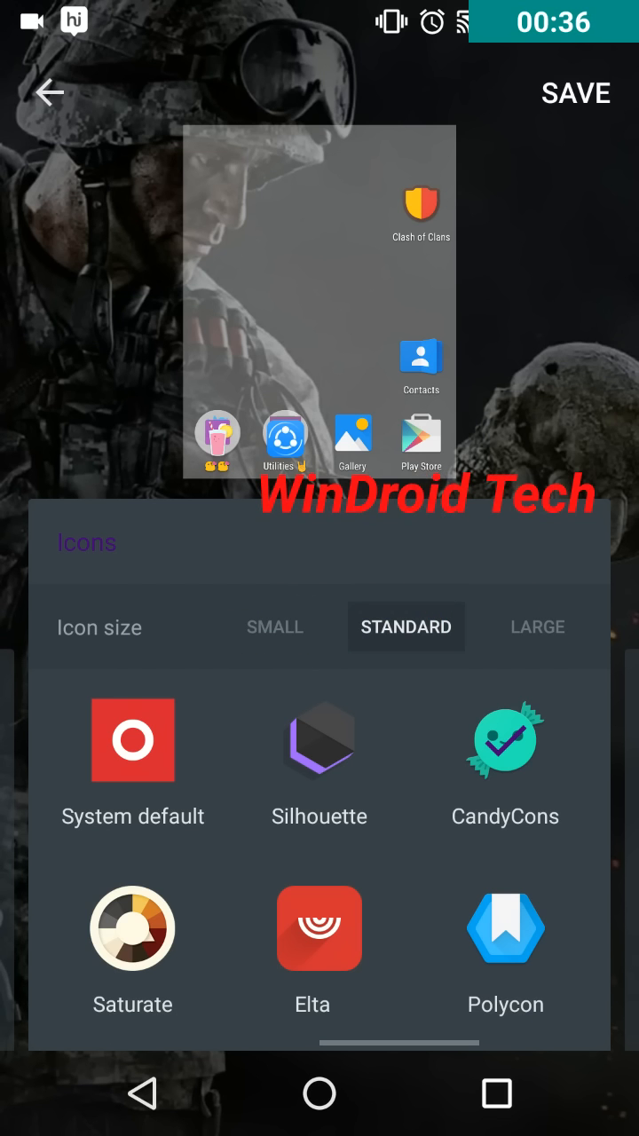
# Set home-screen icons to Small and the app drawer grid to Large, then save the launcher changes
pyautogui.click(273, 627)
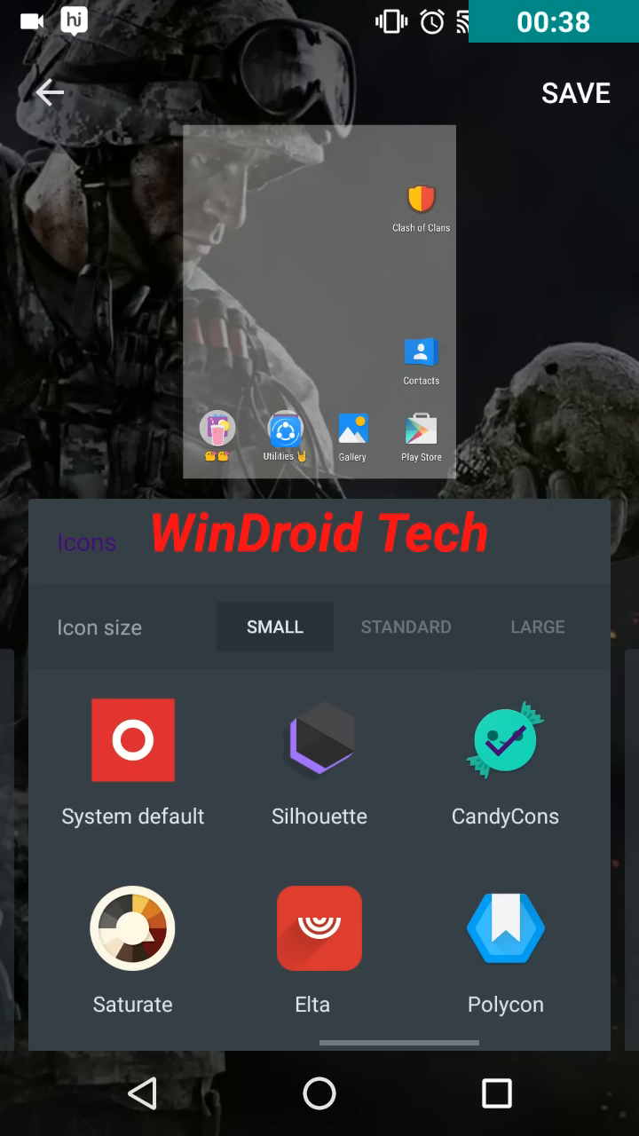
pyautogui.click(405, 627)
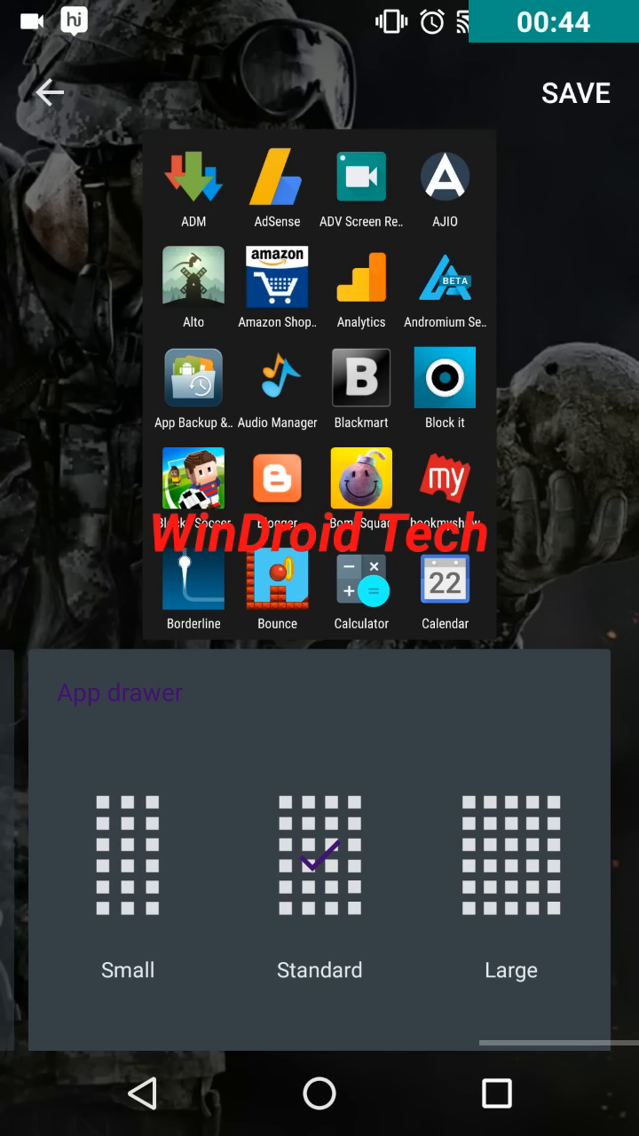
pyautogui.click(512, 856)
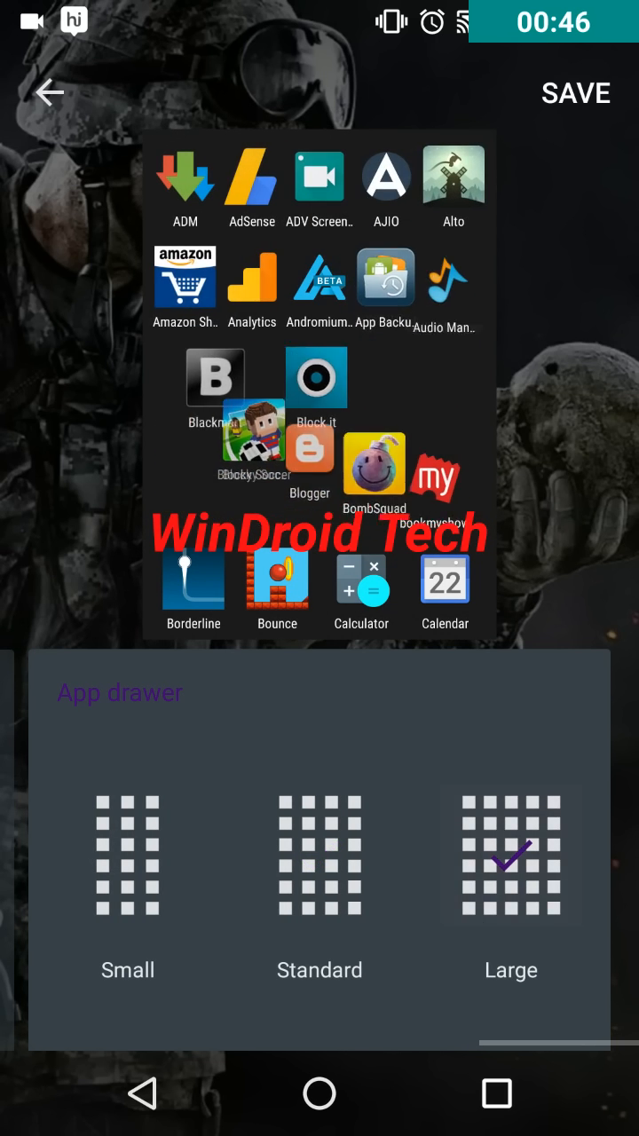
pyautogui.click(128, 856)
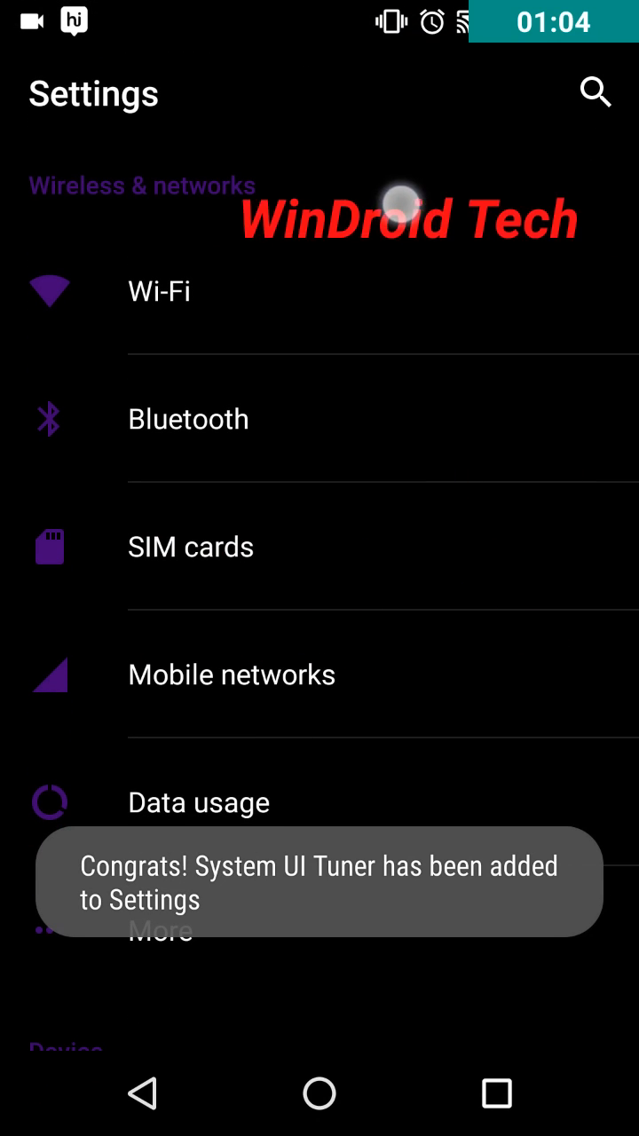
# Enter the System UI Tuner from Settings and accept its experimental-features warning
pyautogui.scroll(-3)
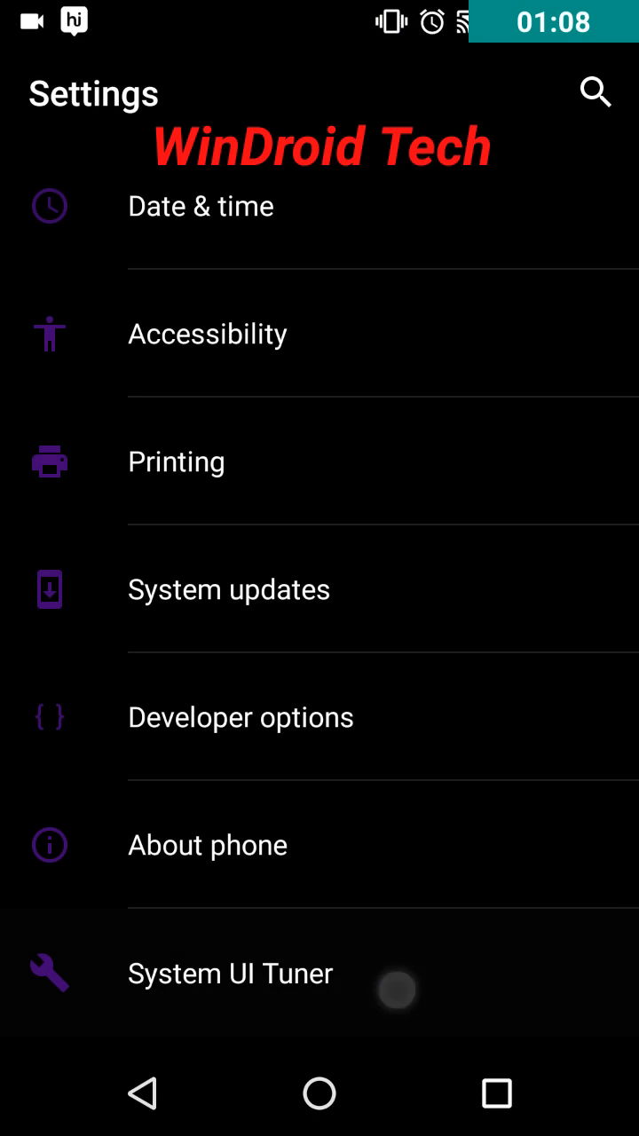
pyautogui.click(230, 973)
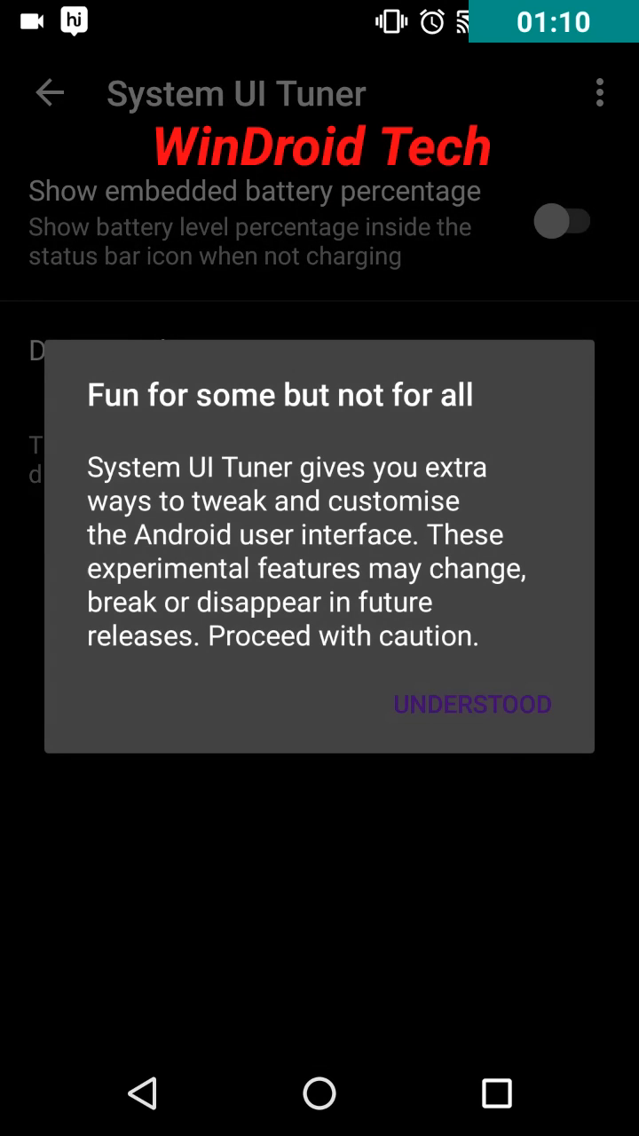
pyautogui.click(472, 703)
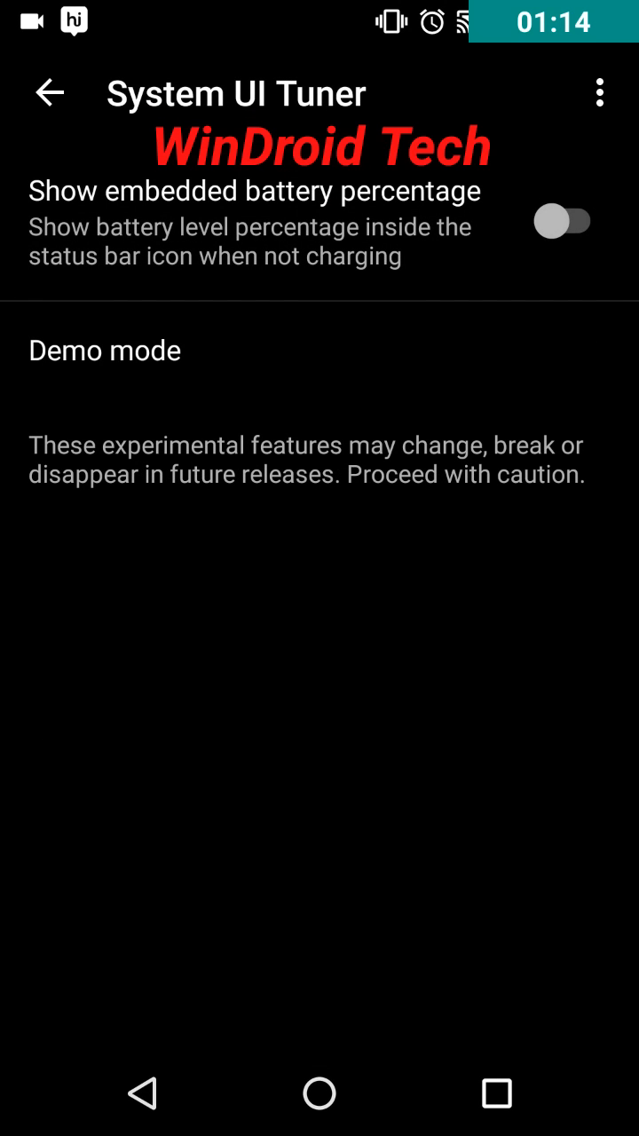
# Try the embedded battery percentage on then back off, and return to the home screen
pyautogui.click(563, 220)
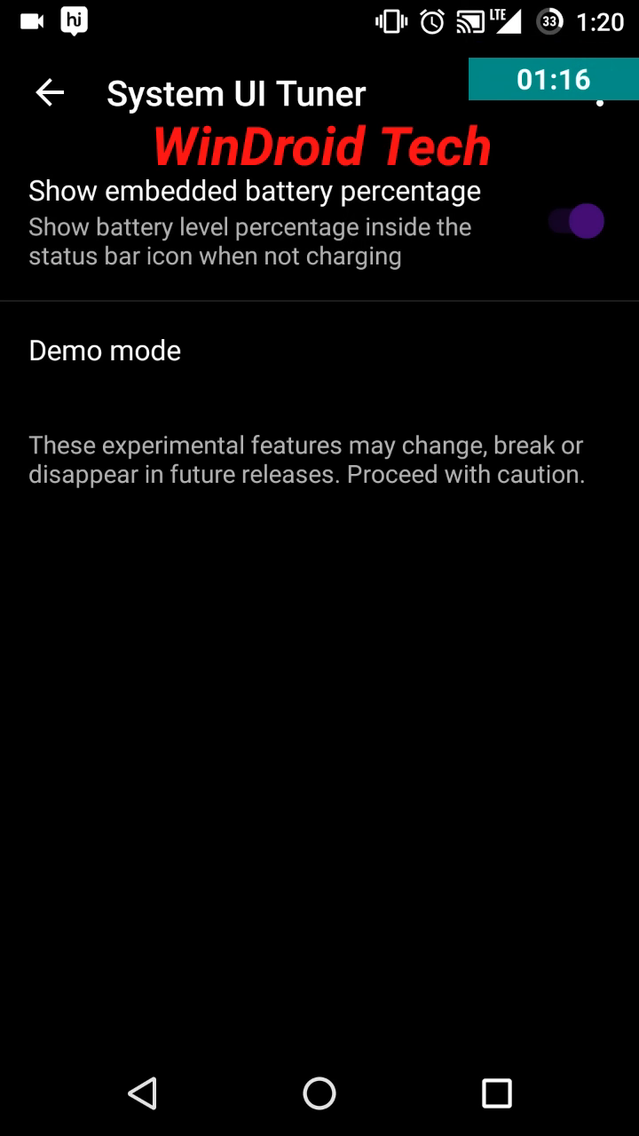
pyautogui.click(565, 220)
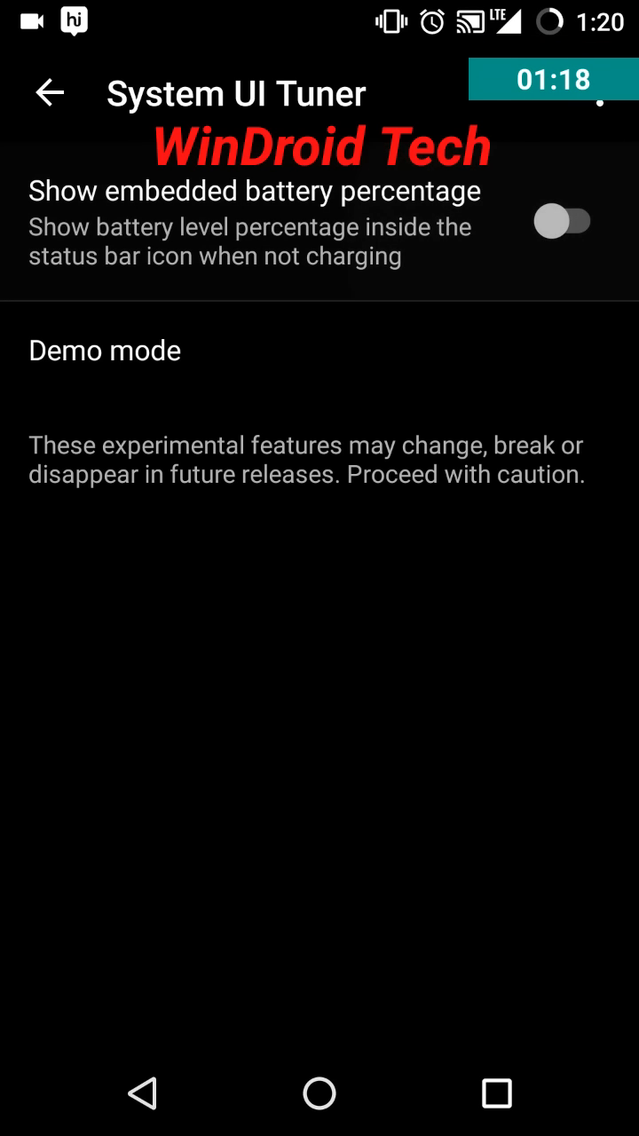
pyautogui.click(142, 1094)
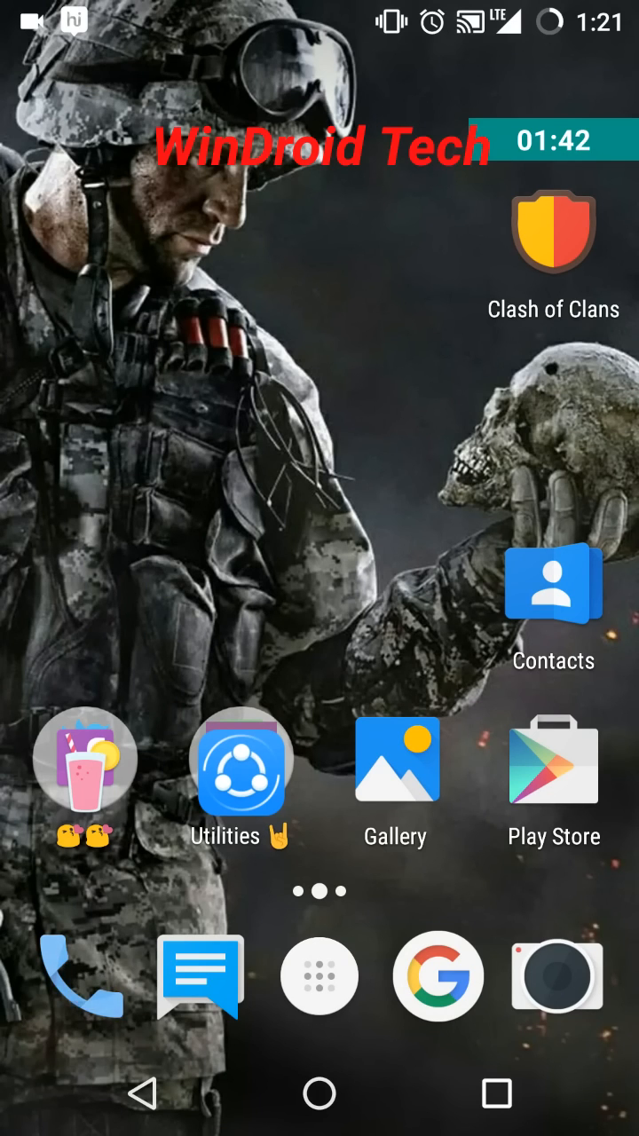
# In the Phone app's gesture settings, switch gesture calling off and then back on
pyautogui.click(78, 976)
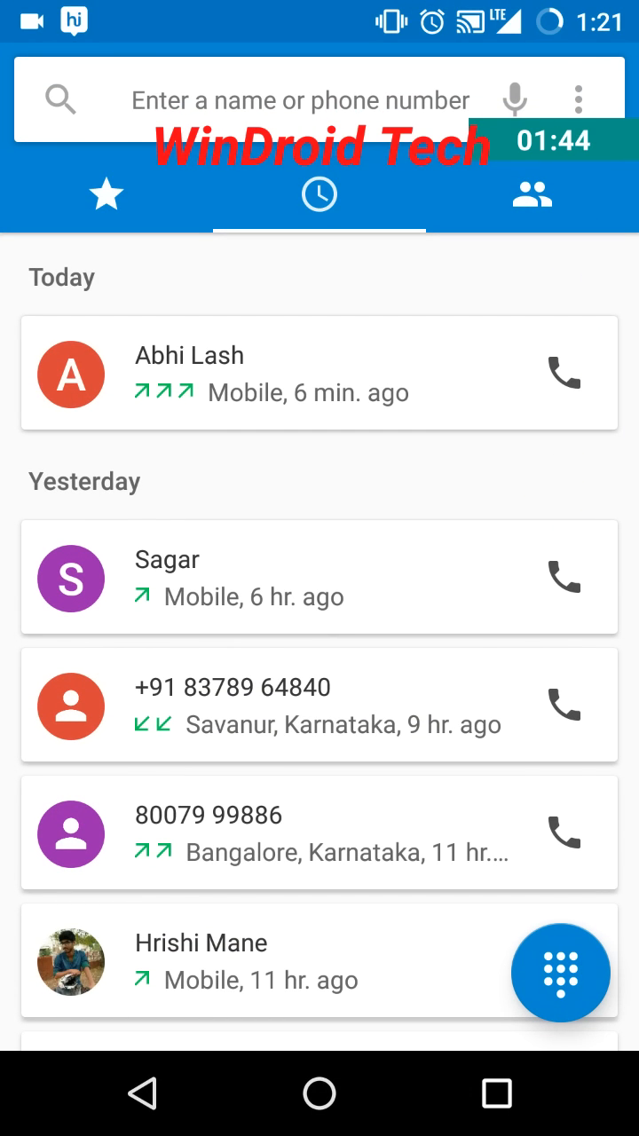
pyautogui.click(578, 100)
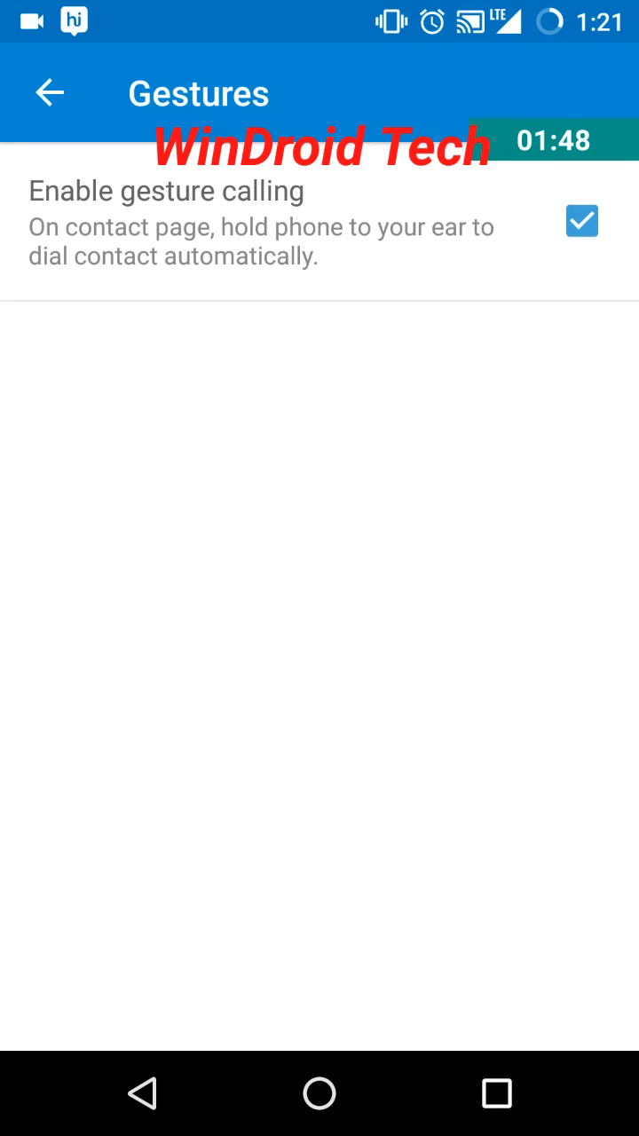
pyautogui.click(583, 220)
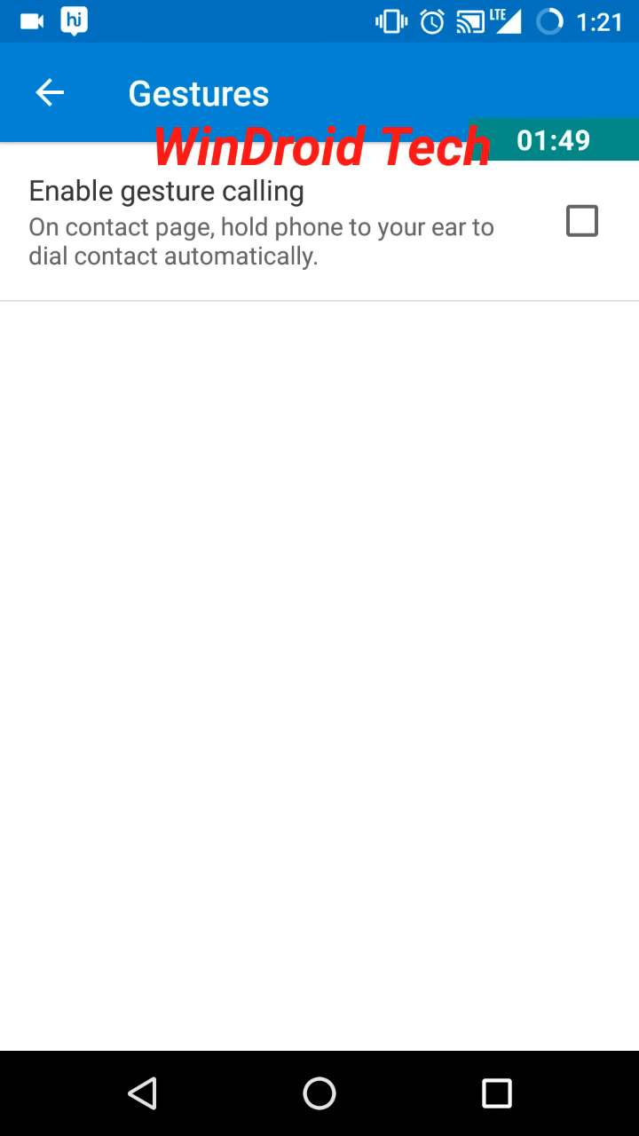
pyautogui.click(582, 220)
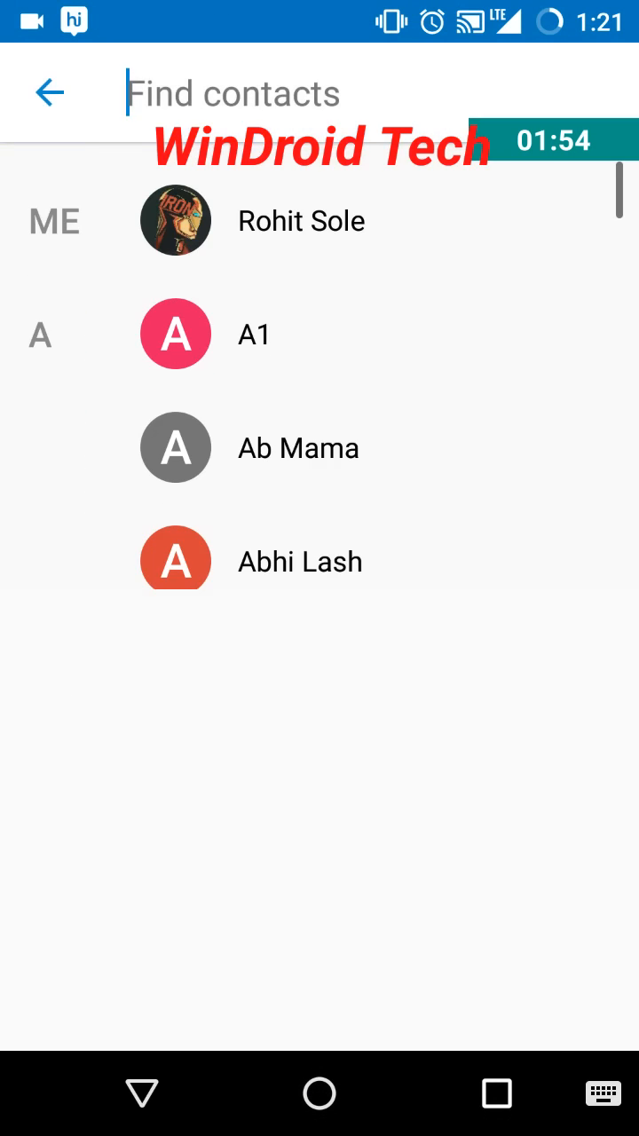
# Search contacts for 'abhi' and open one of the matching results
pyautogui.write('a')
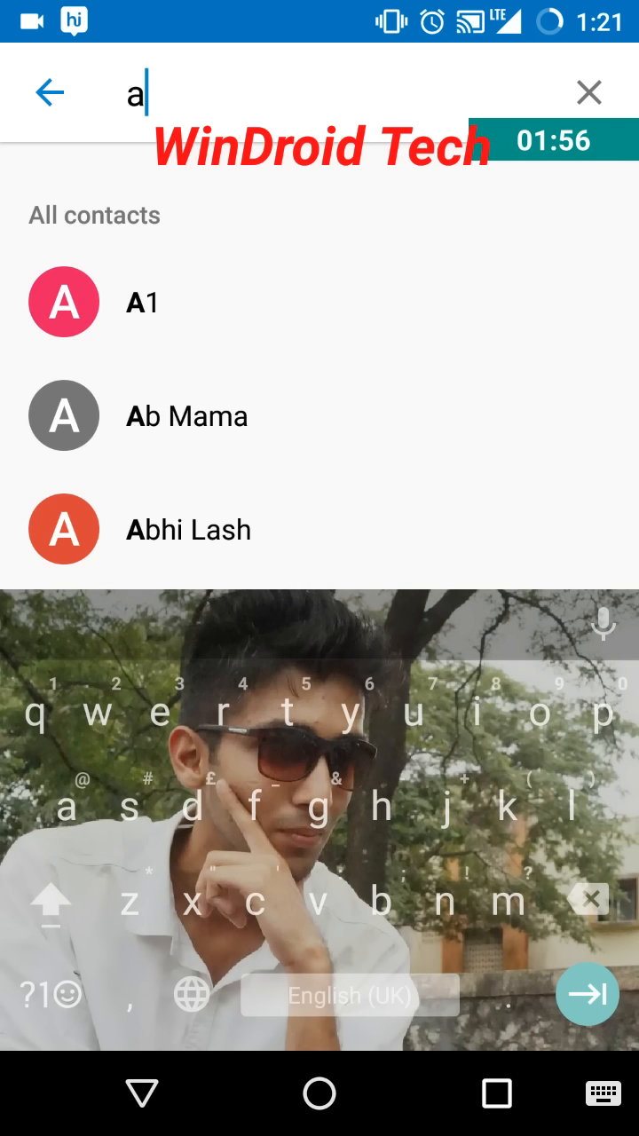
pyautogui.write('bhi')
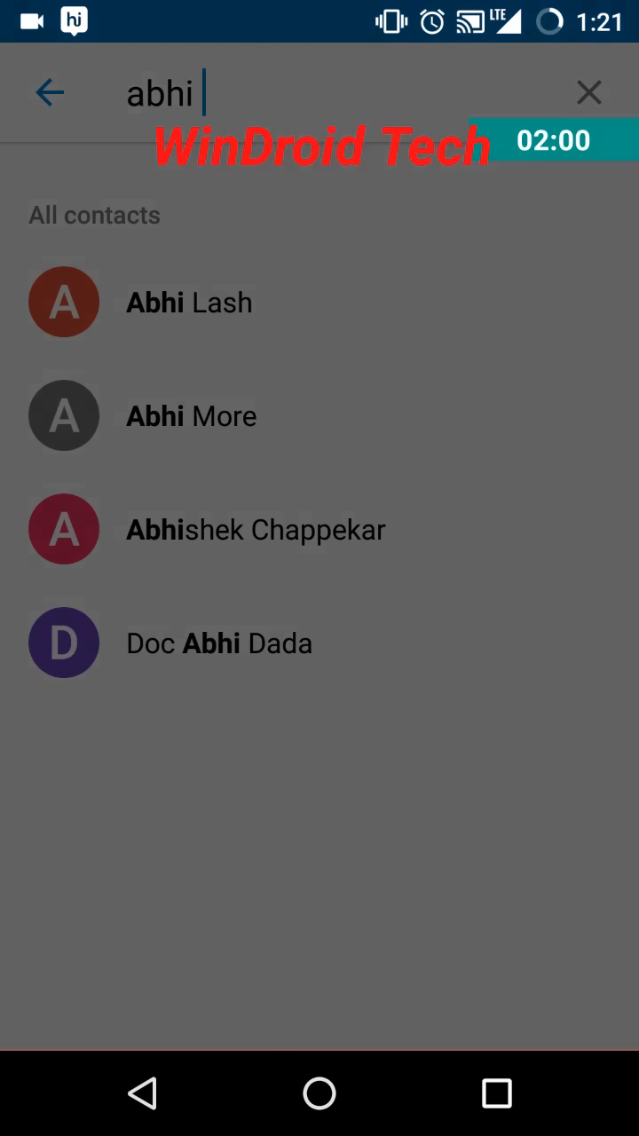
pyautogui.click(188, 302)
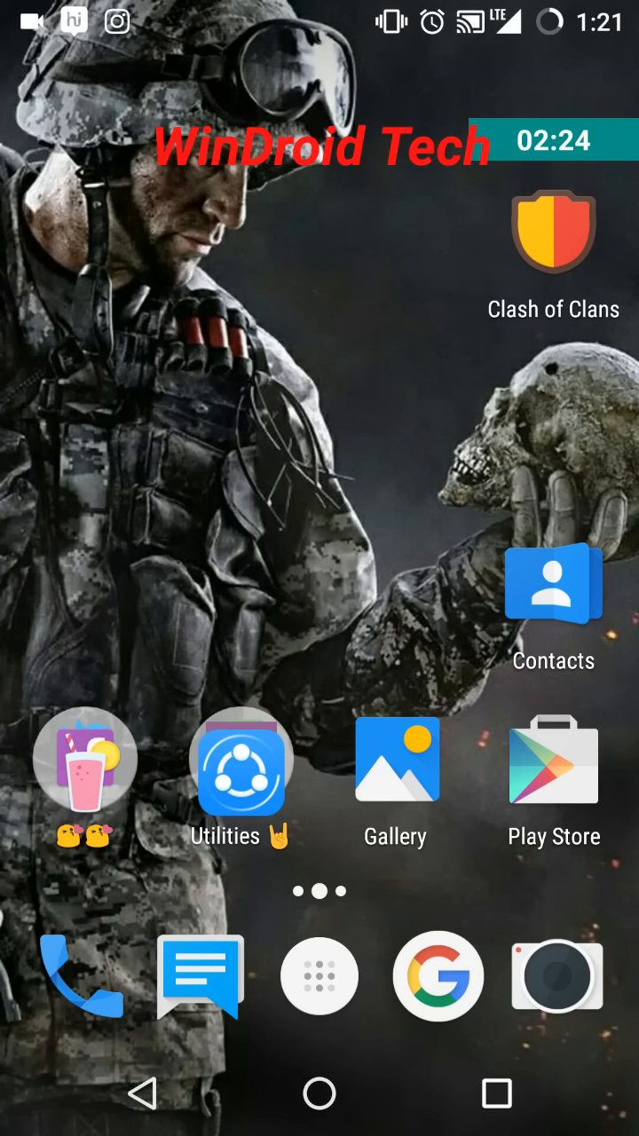
# Search Settings for 'cam', then lock the phone and launch the camera with a double power press
pyautogui.scroll(-3)
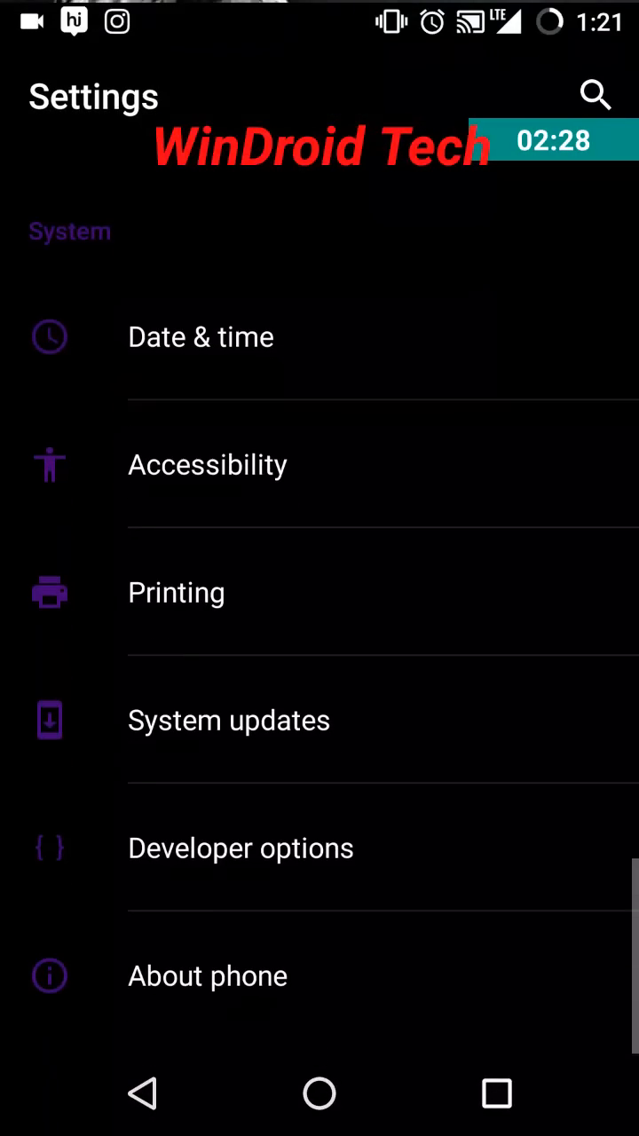
pyautogui.write('c')
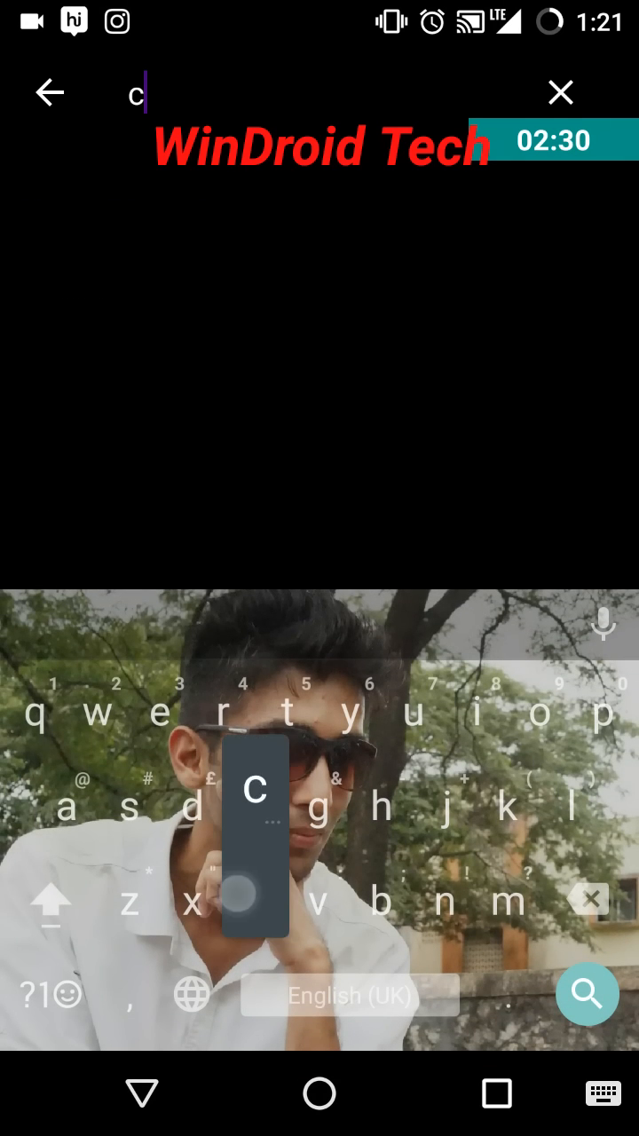
pyautogui.write('am')
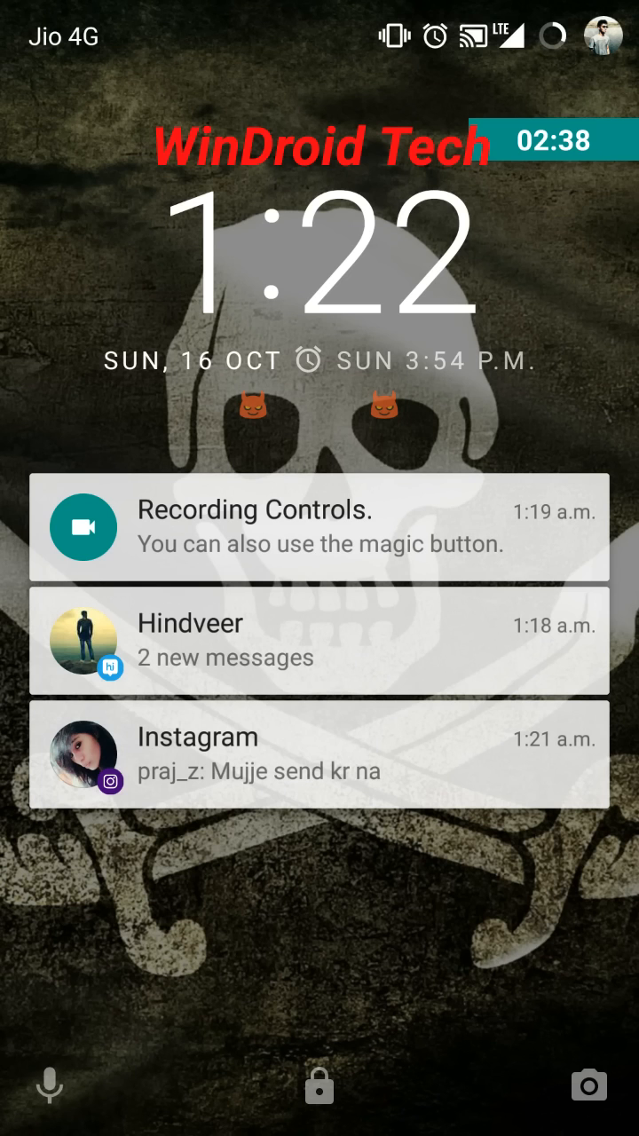
pyautogui.click(590, 1087)
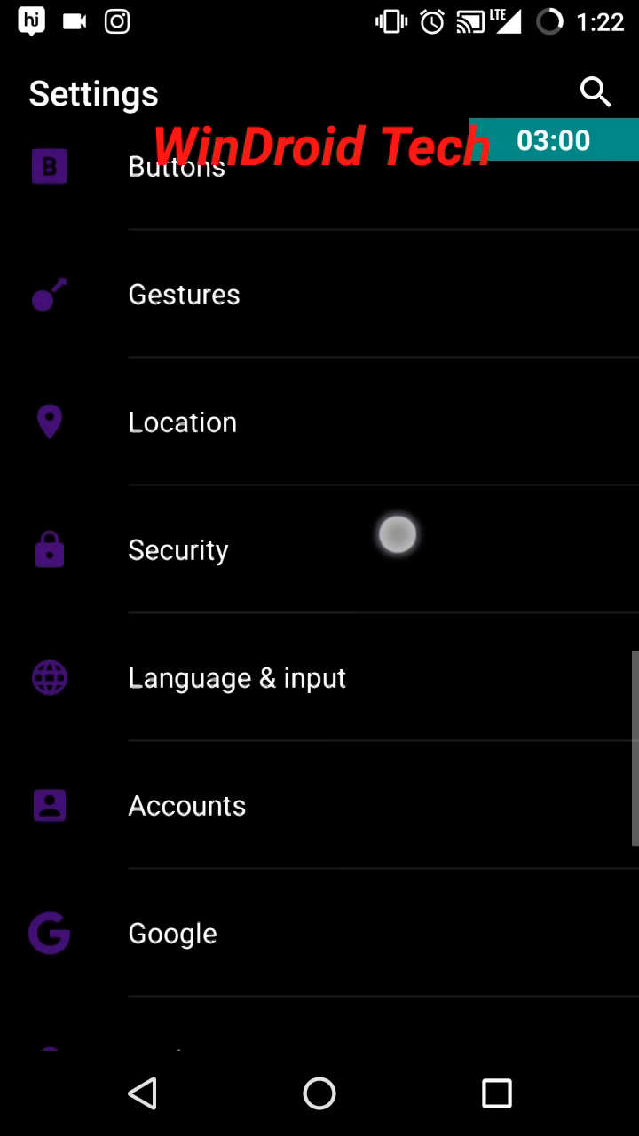
# From Google services settings, reach Search & Now and its Screen search option
pyautogui.click(172, 934)
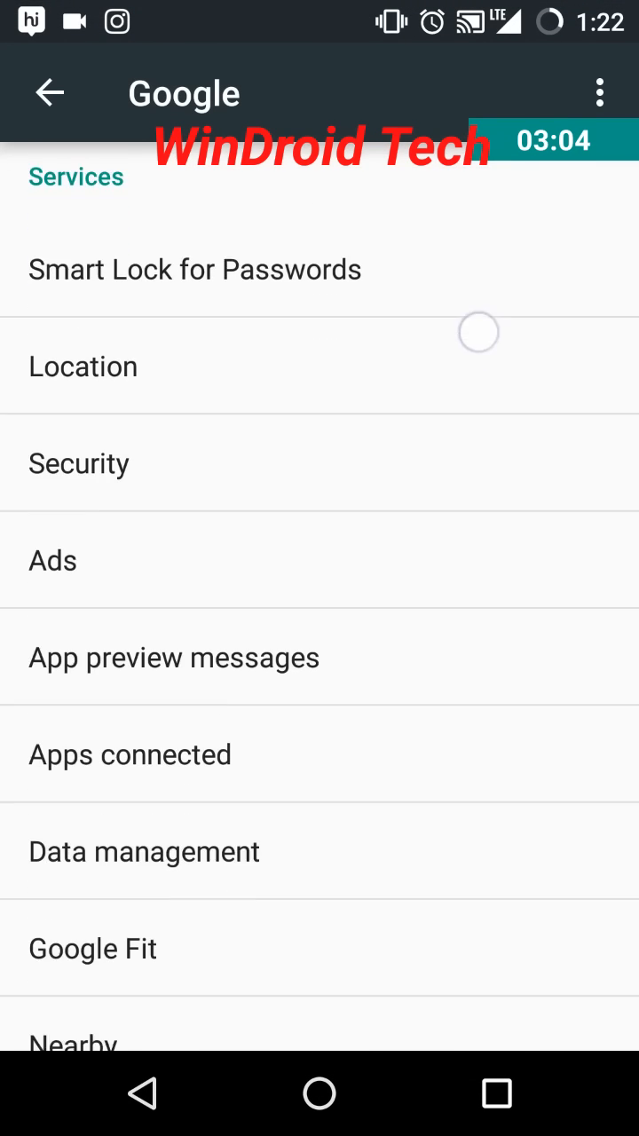
pyautogui.scroll(-3)
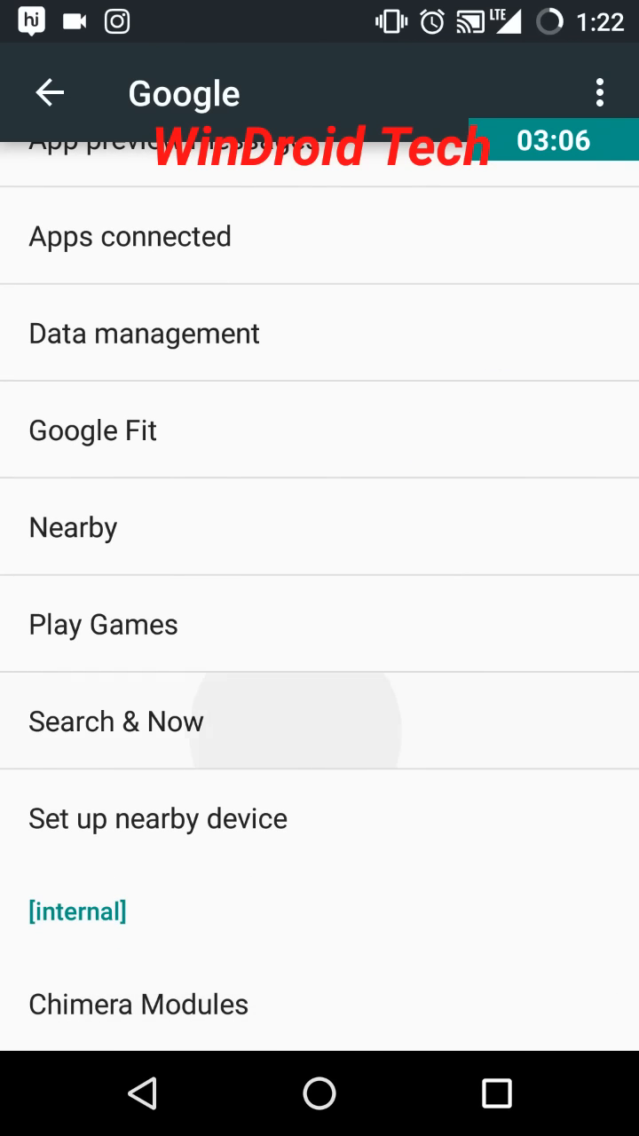
pyautogui.click(115, 721)
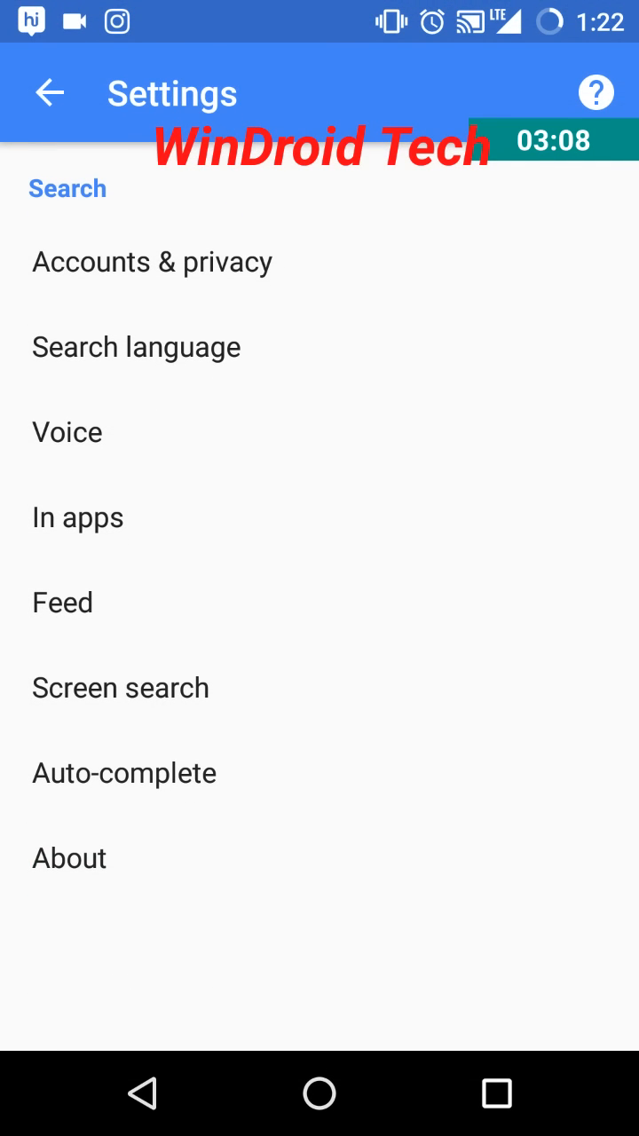
pyautogui.click(121, 689)
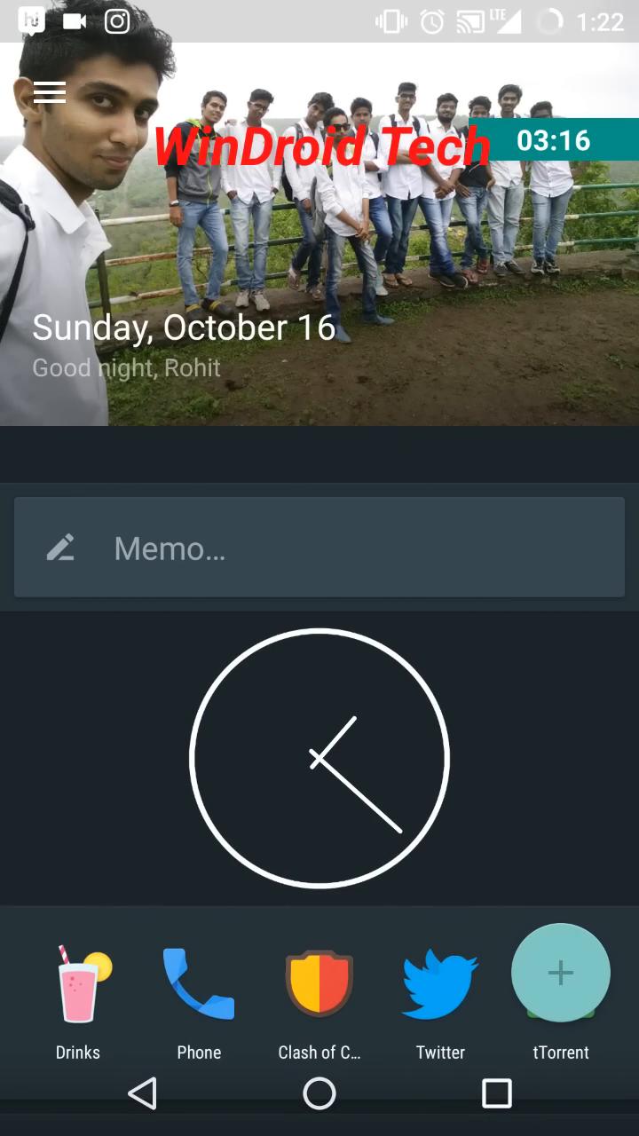
# Long-press Home to bring up Google screen search over the home screen
pyautogui.click(319, 1094)
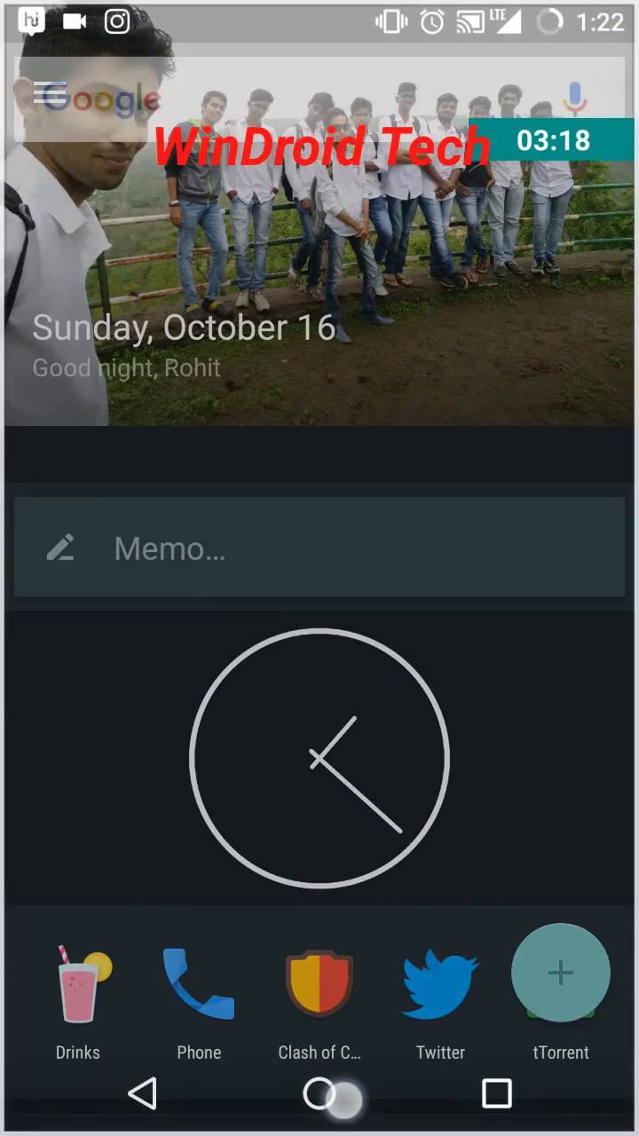